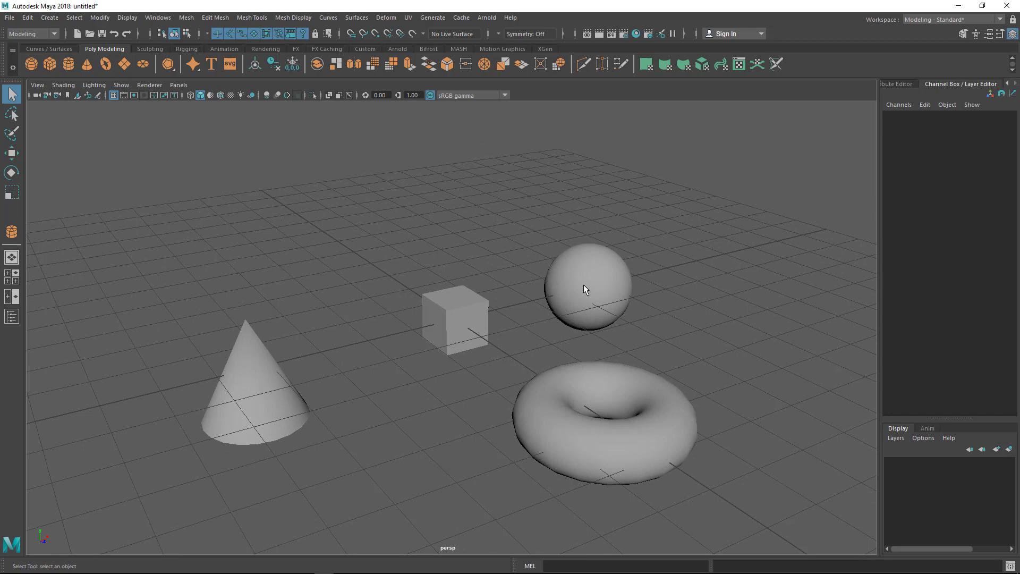
- Select the sphere in the perspective viewport and look at the Move Tool (W)
left_click(588, 288)
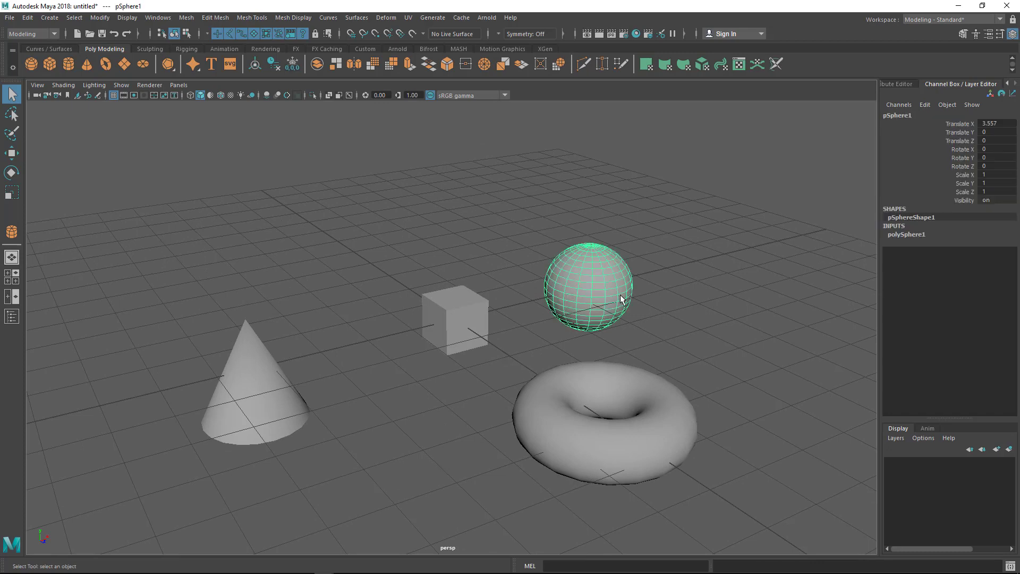
mouse_move(459, 309)
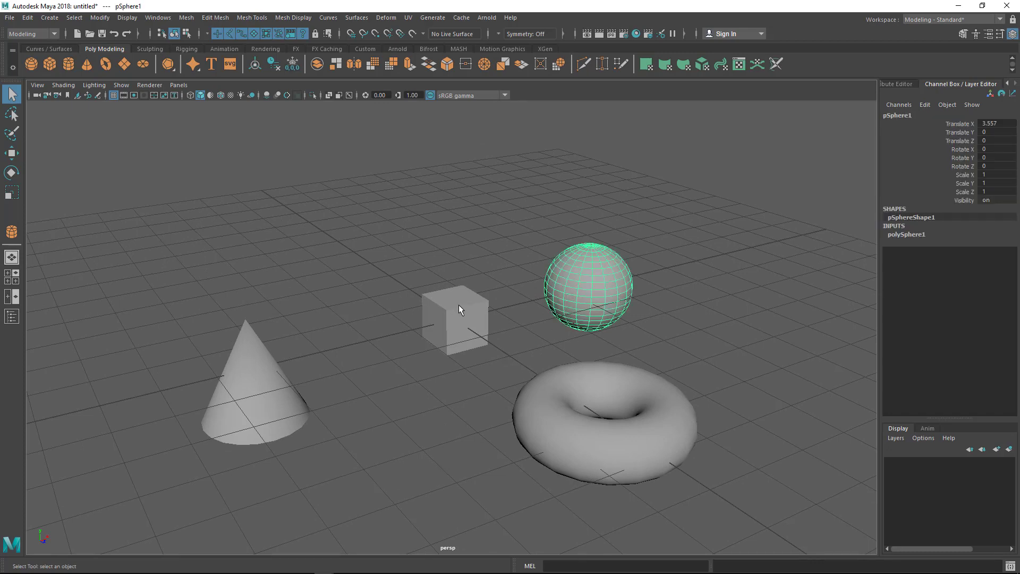
mouse_move(456, 243)
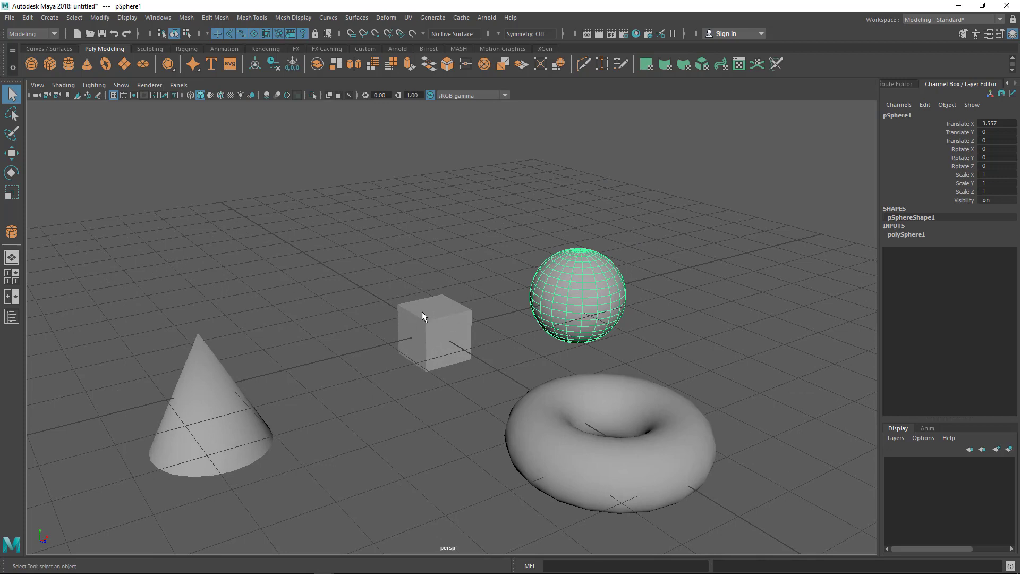
mouse_move(66, 217)
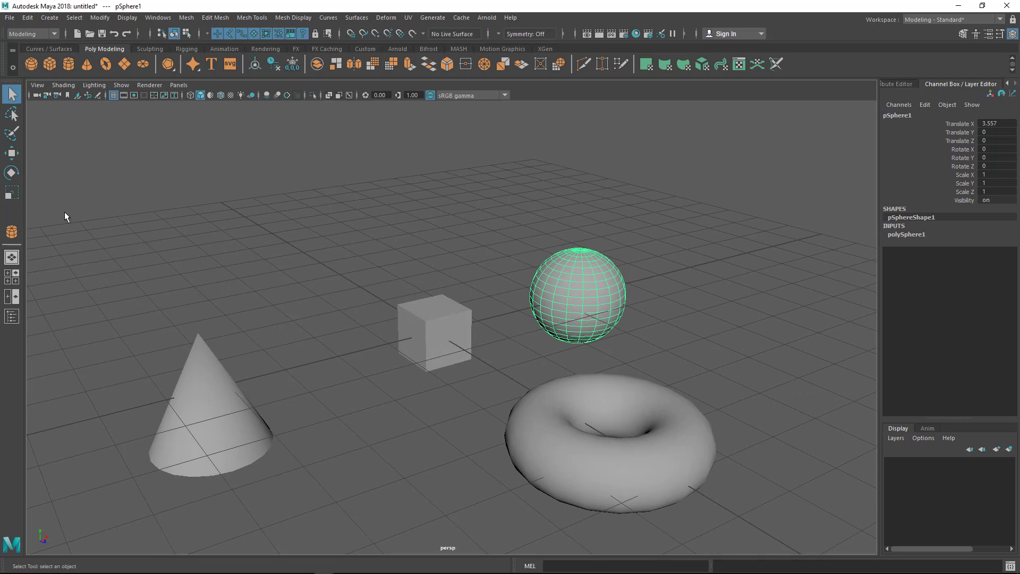
left_click(11, 154)
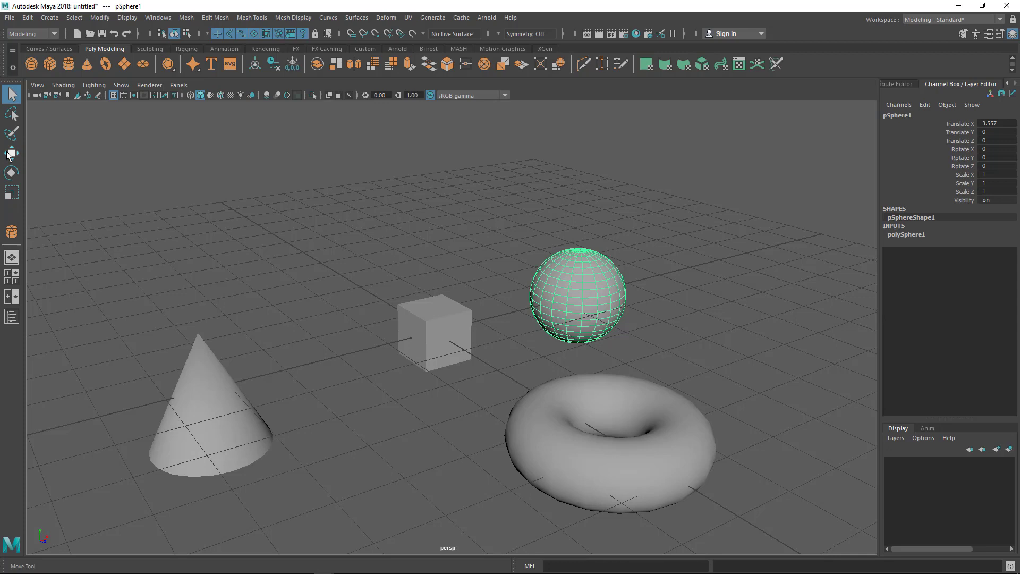
mouse_move(10, 154)
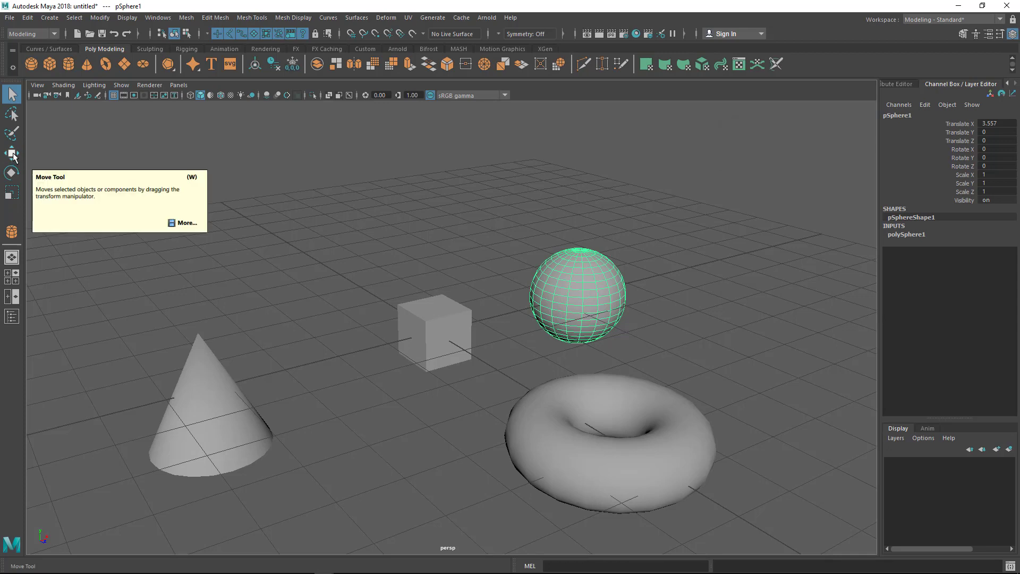
key("w")
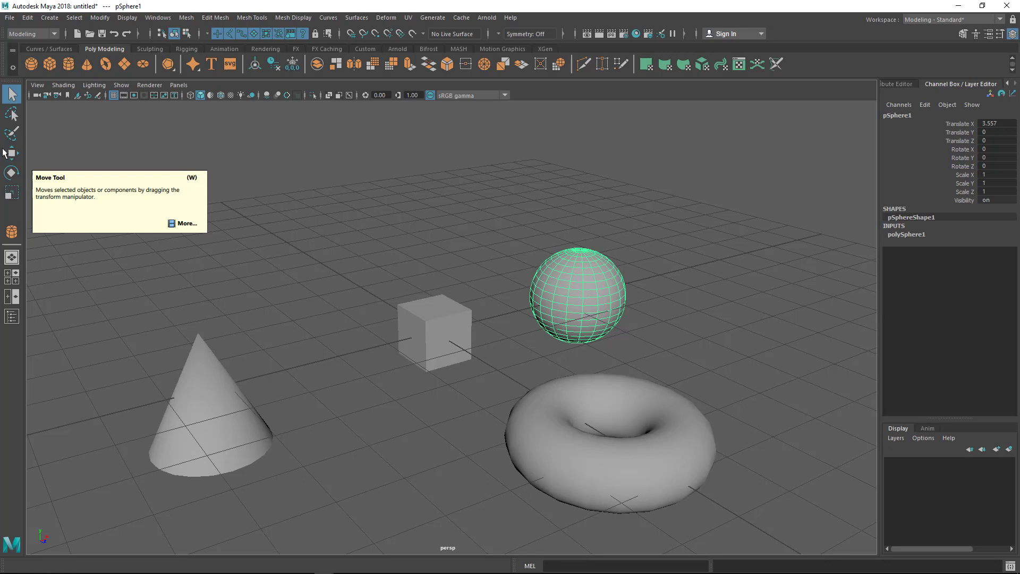
- Activate the Move Tool so the translate manipulator appears on the sphere
left_click(10, 153)
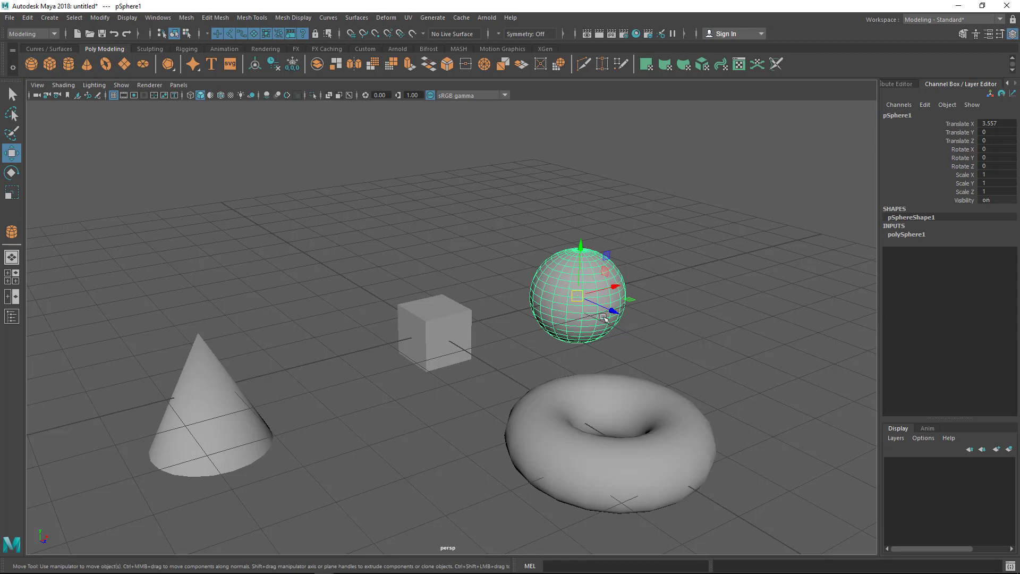
mouse_move(697, 337)
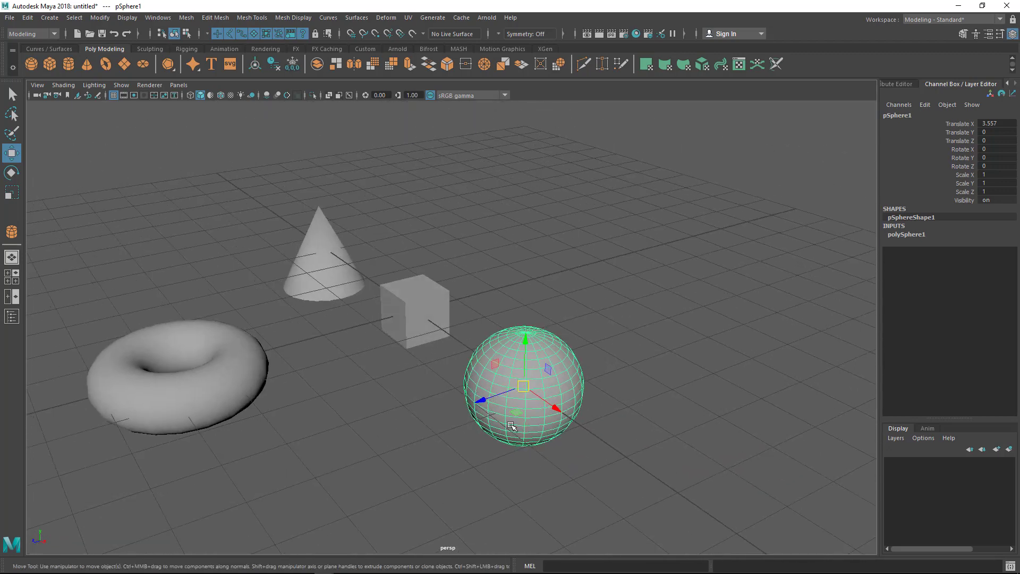
mouse_move(646, 404)
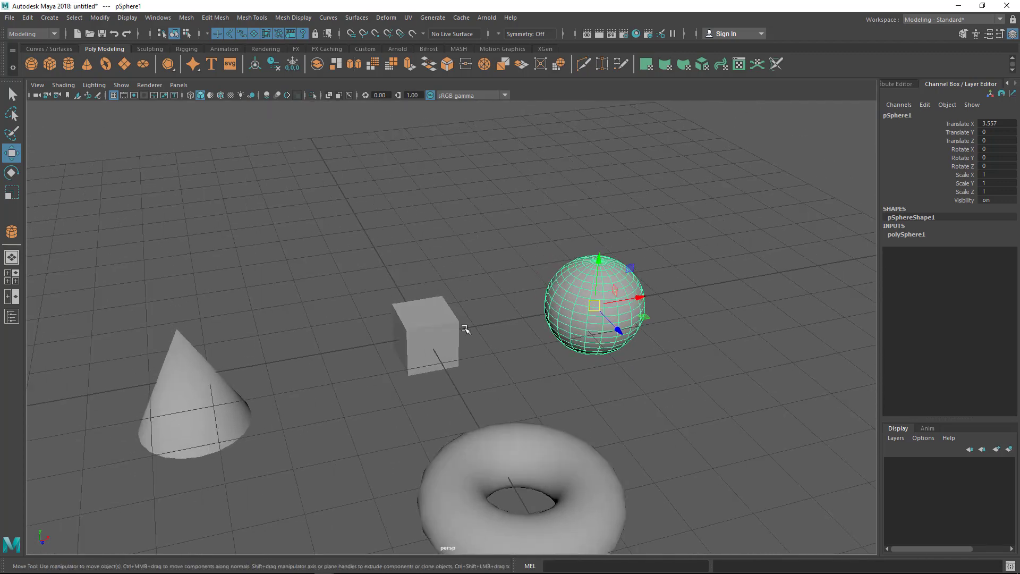
- Drag the sphere's move manipulator to start repositioning it toward the cube
left_click_drag(456, 325, 469, 300)
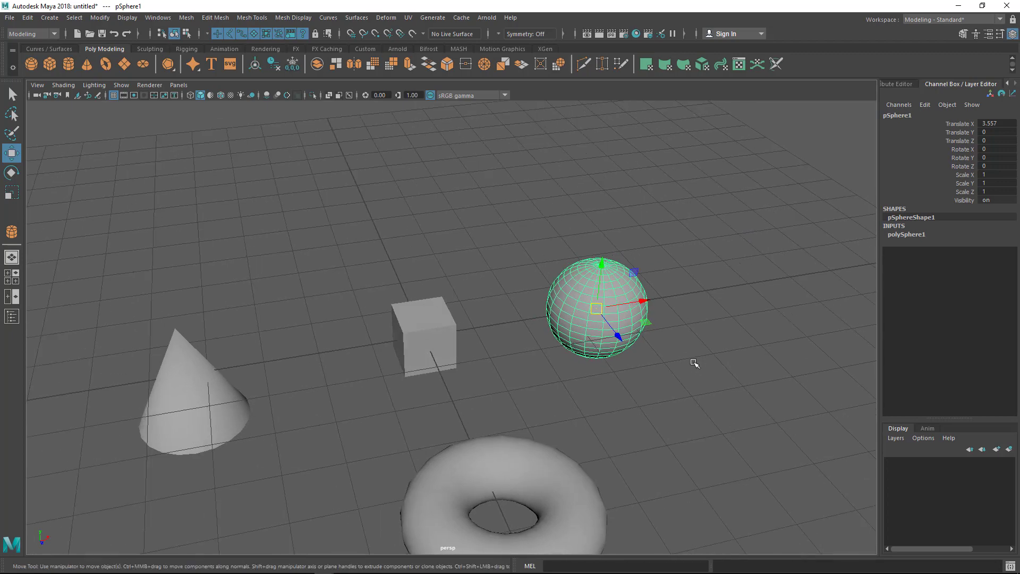
mouse_move(647, 301)
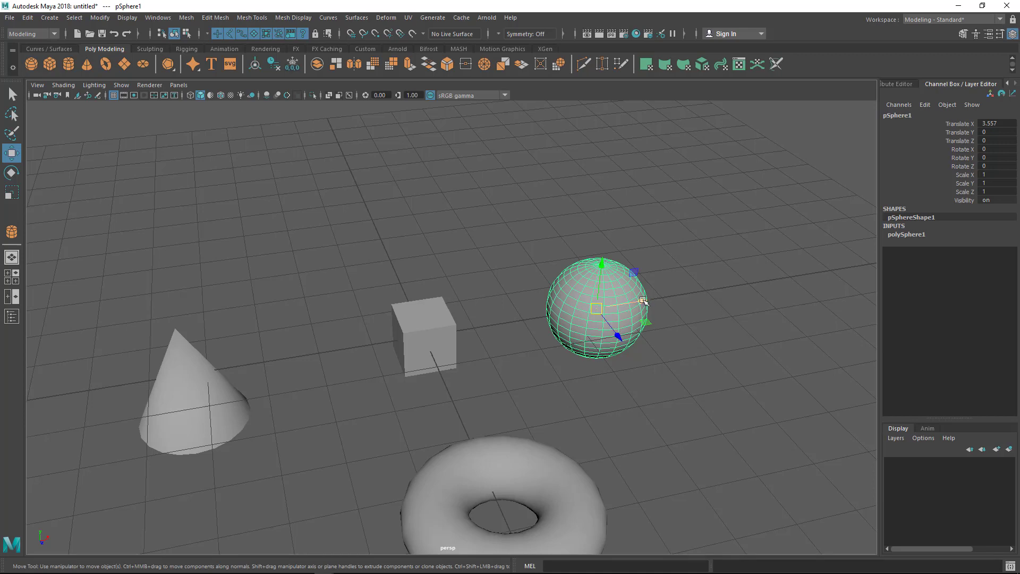
mouse_move(644, 306)
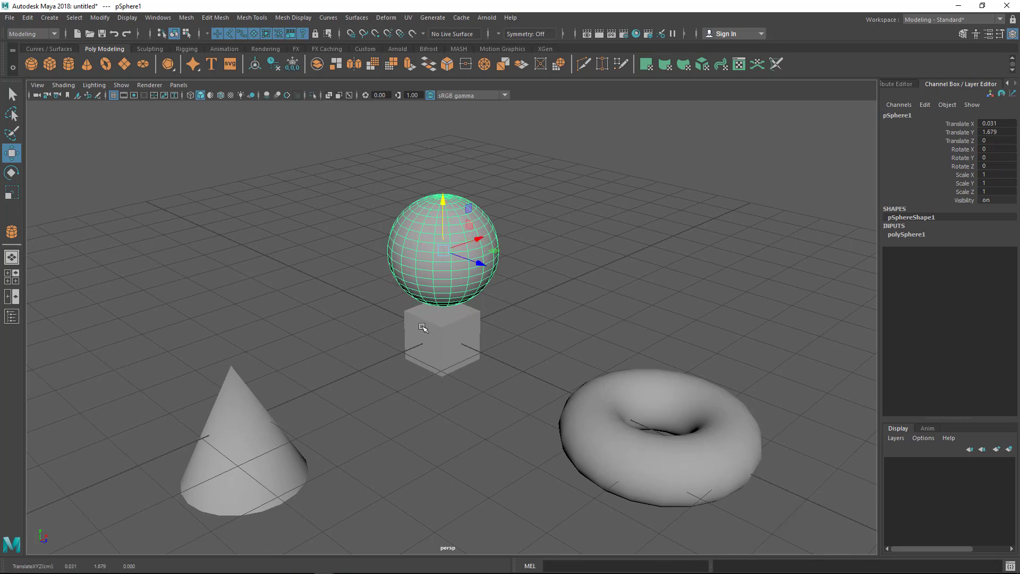
mouse_move(484, 330)
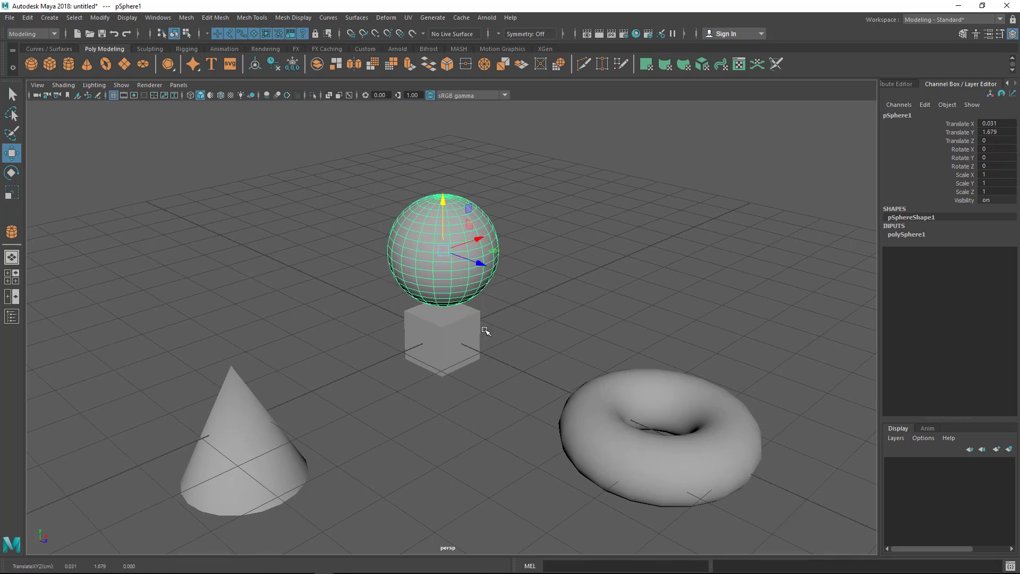
mouse_move(456, 349)
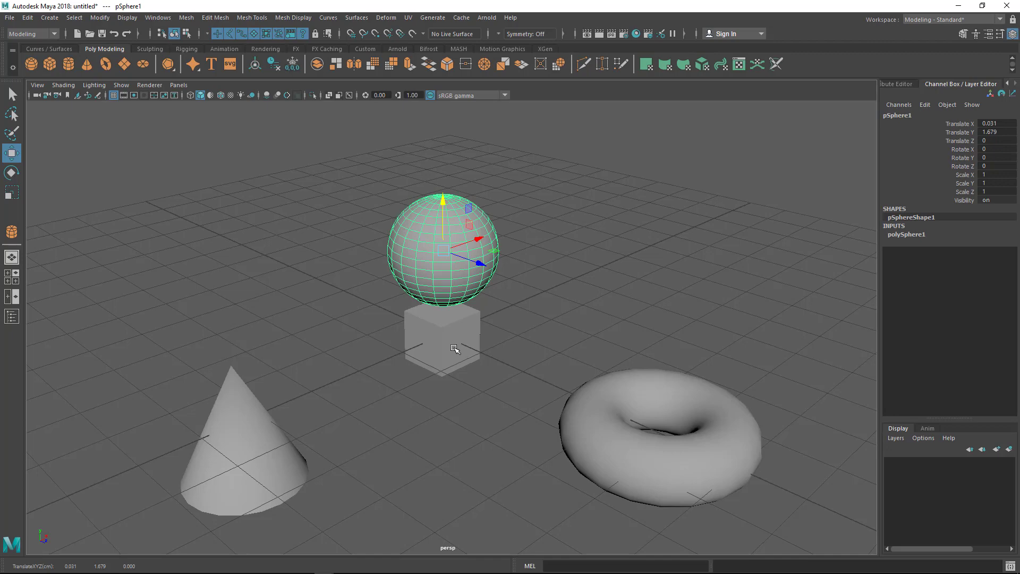
mouse_move(335, 347)
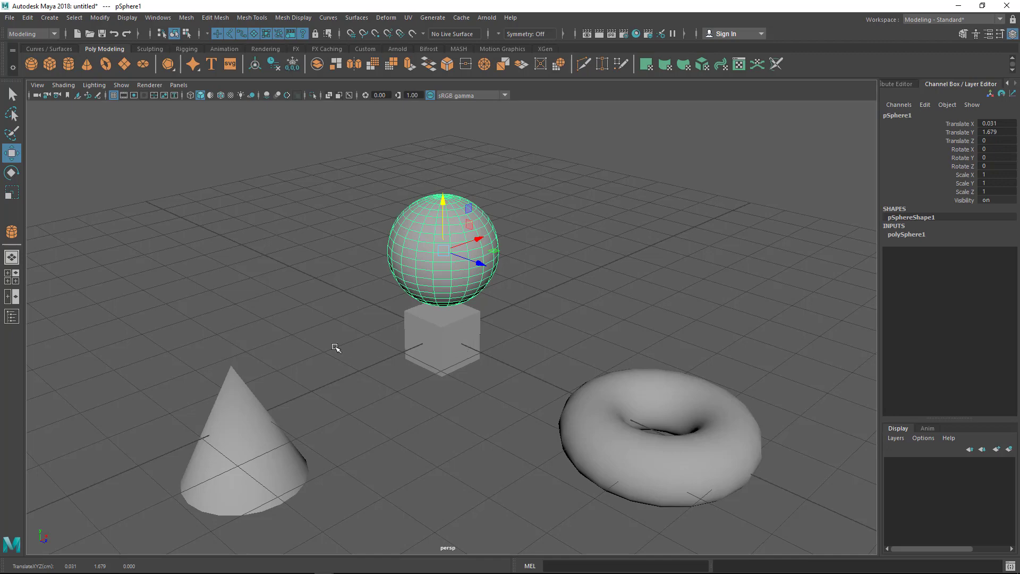
- In the four-view layout, place the sphere on top of the cube and deselect it
key("space")
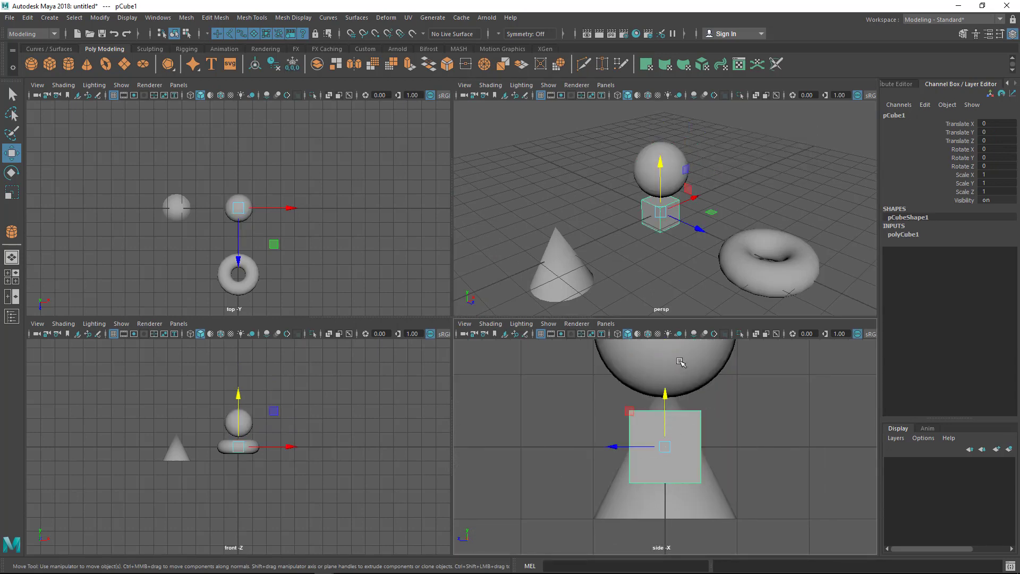
mouse_move(763, 196)
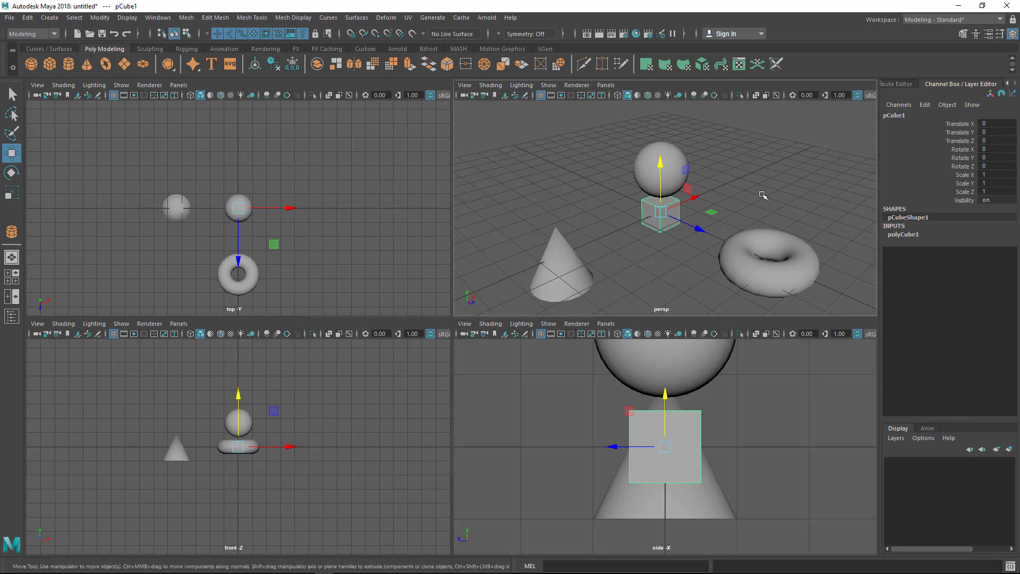
mouse_move(598, 163)
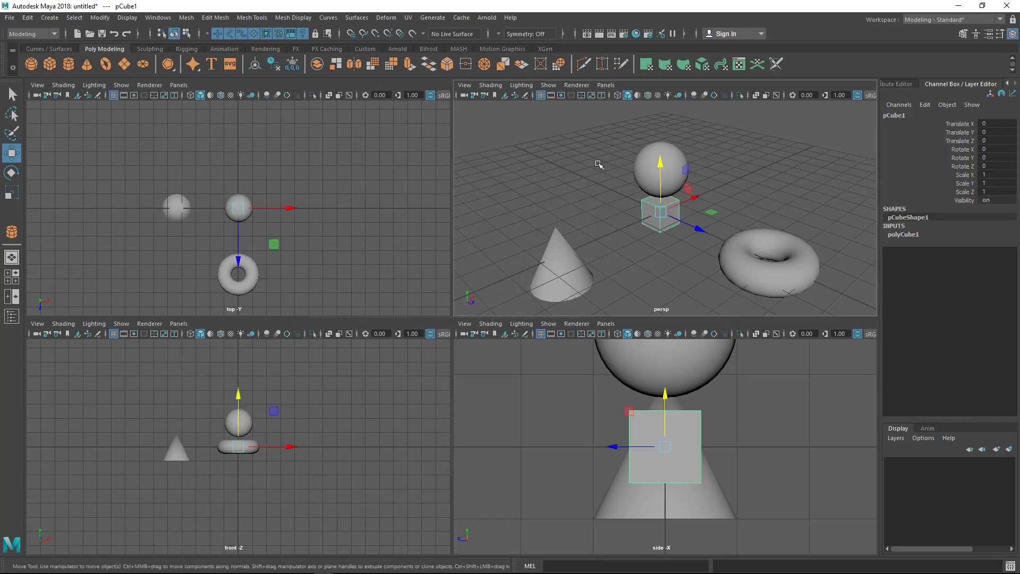
left_click(728, 216)
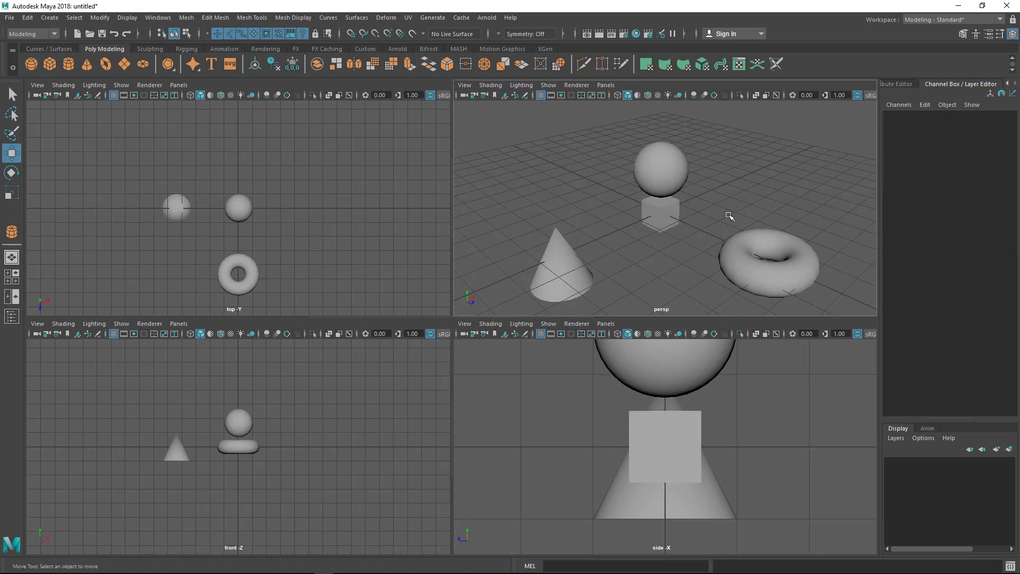
mouse_move(736, 186)
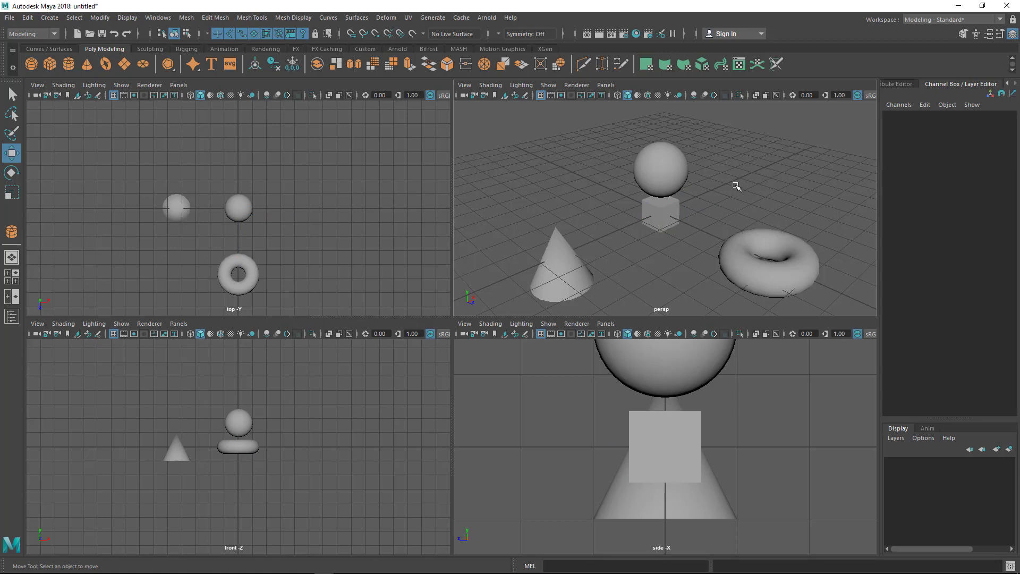
mouse_move(715, 287)
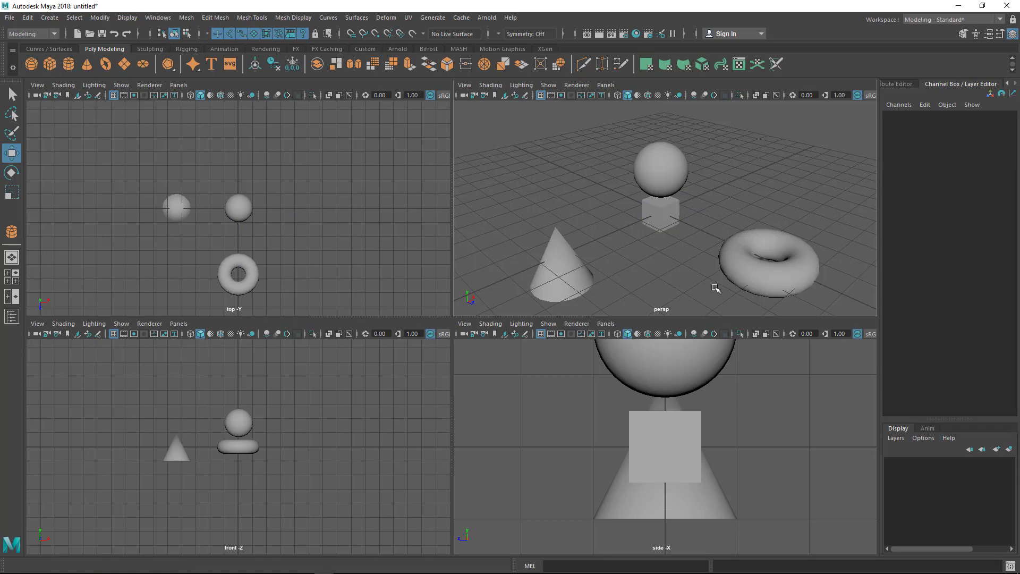
mouse_move(650, 239)
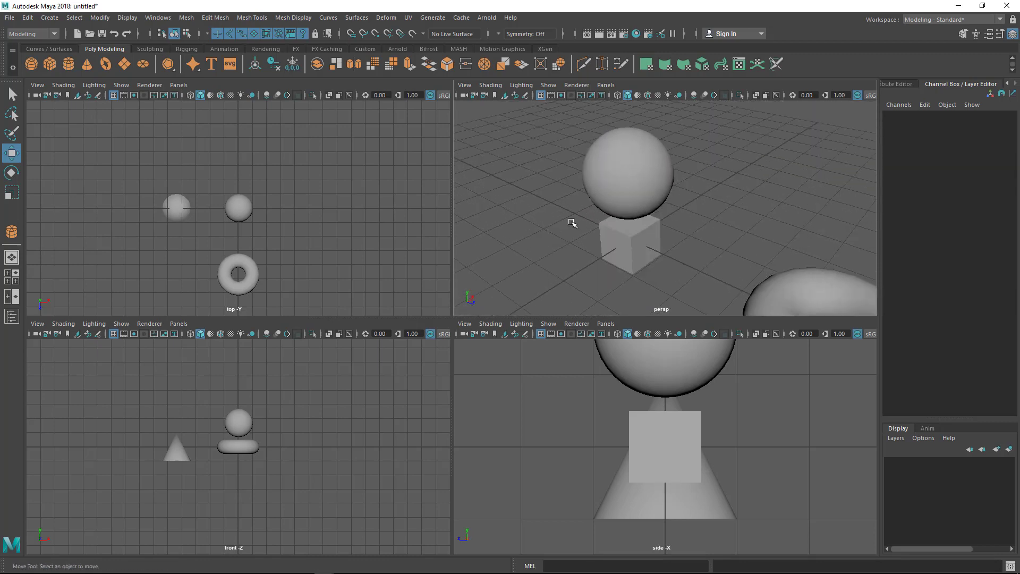
mouse_move(594, 239)
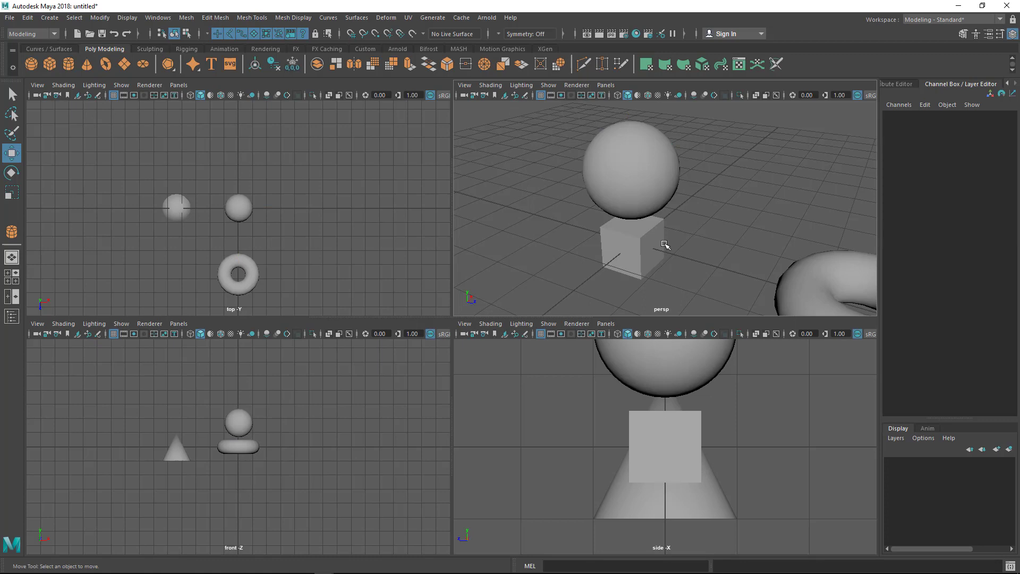
left_click(628, 163)
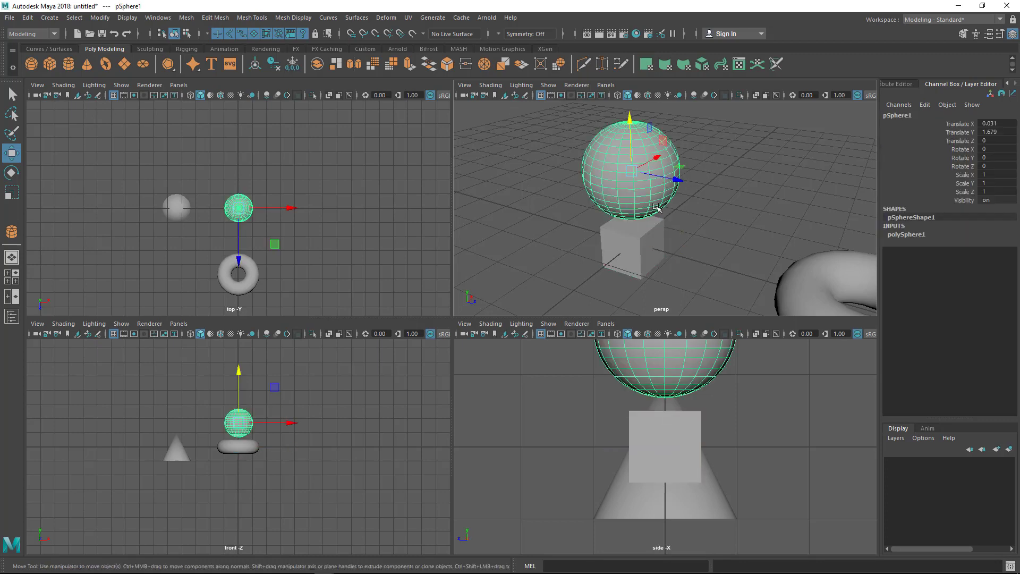
left_click(708, 252)
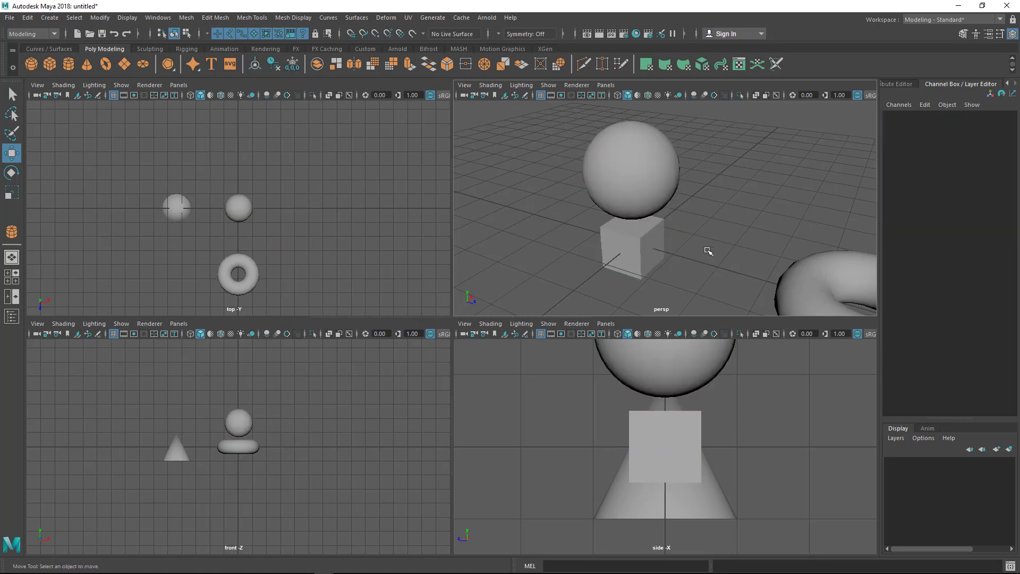
mouse_move(701, 225)
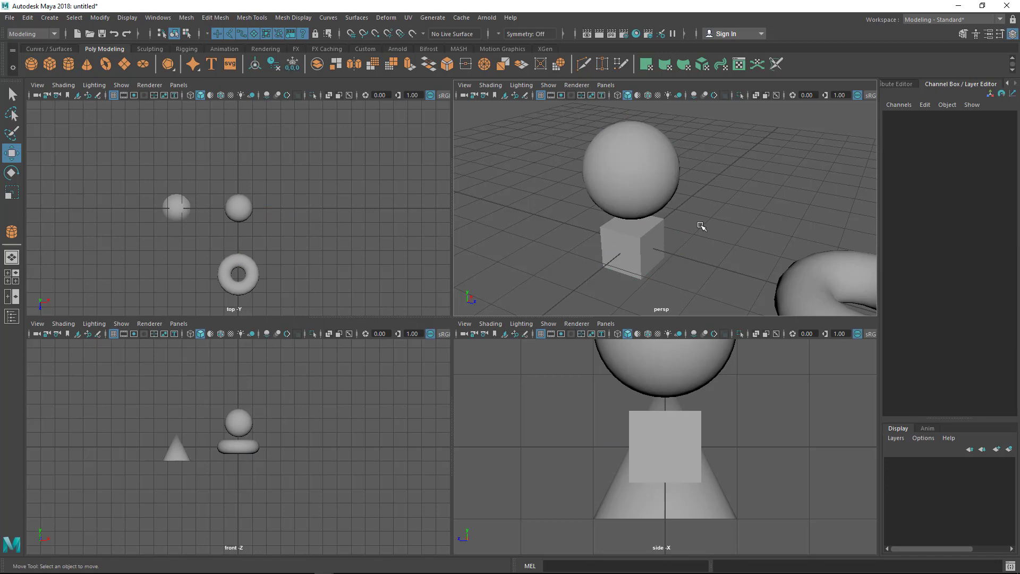
mouse_move(747, 425)
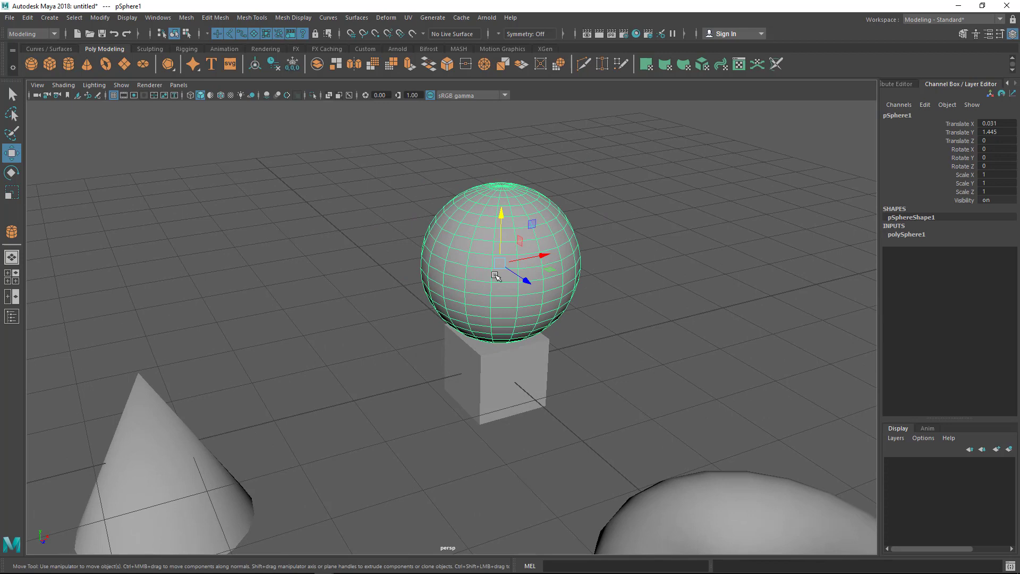
mouse_move(496, 267)
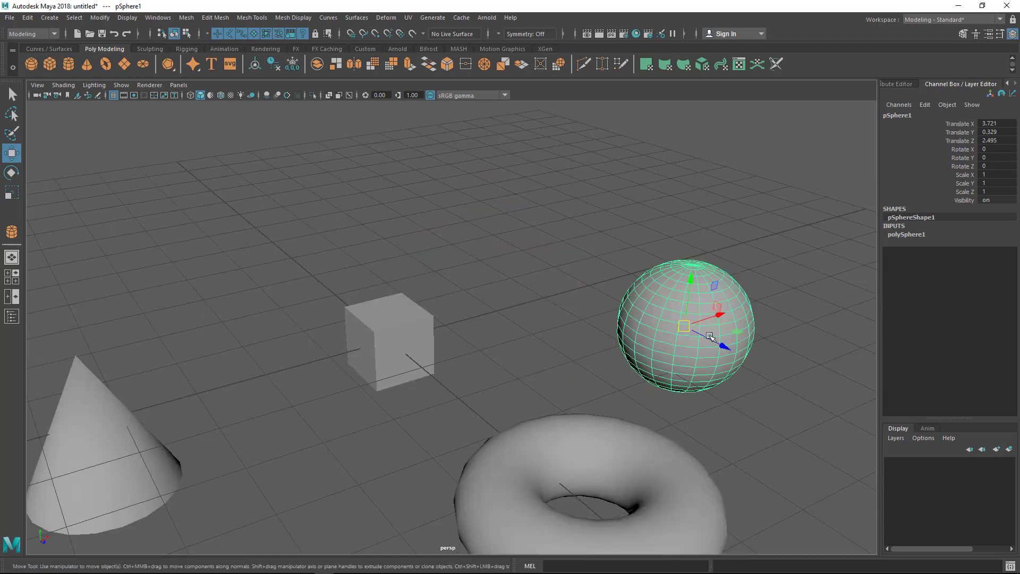
mouse_move(511, 336)
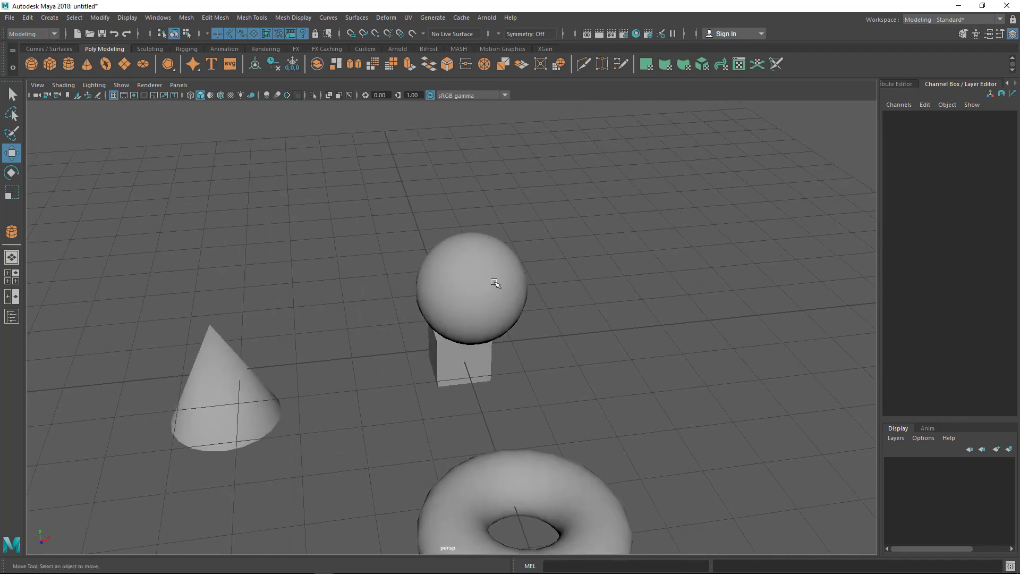
- Select the sphere resting on the cube to move it off onto the grid
left_click(470, 282)
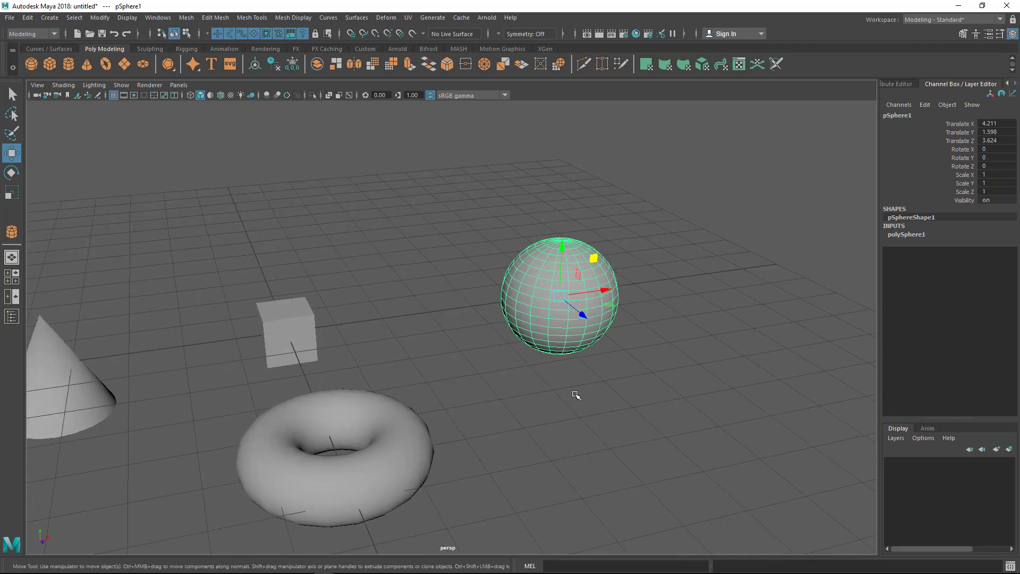
mouse_move(645, 361)
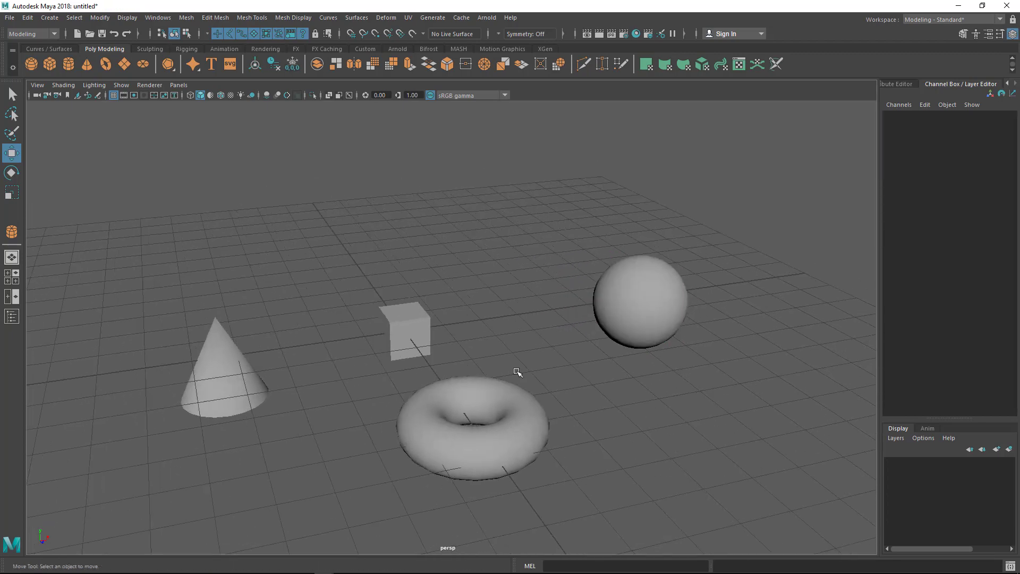
- Select the sphere again, set back on top of the cube in the four-view layout
left_click(641, 299)
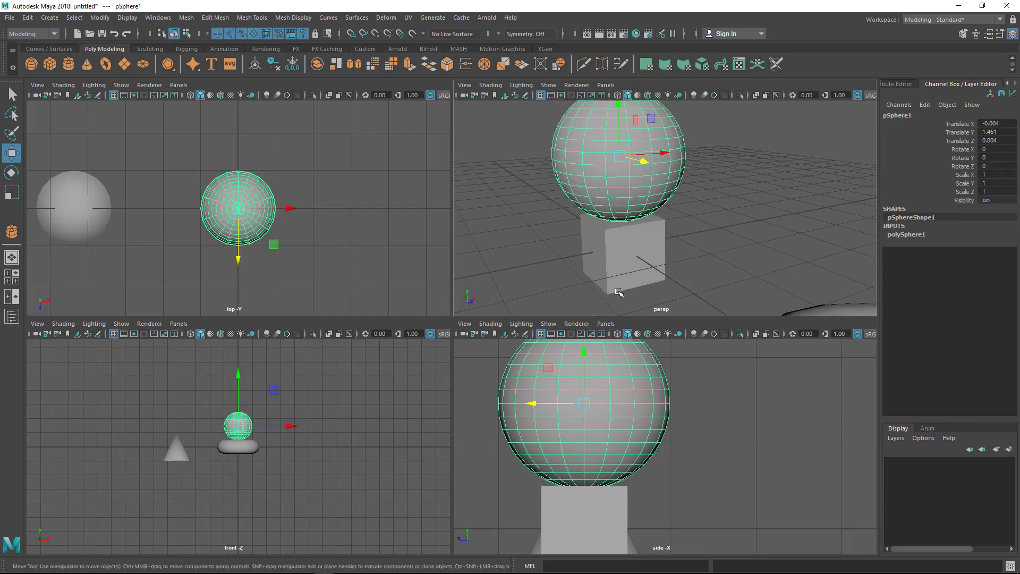
mouse_move(696, 265)
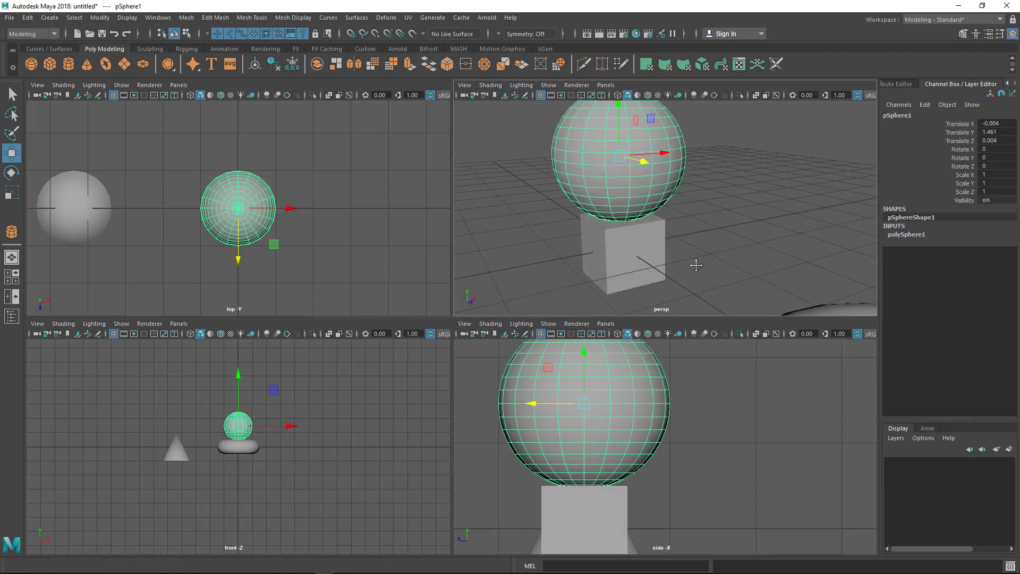
left_click(12, 195)
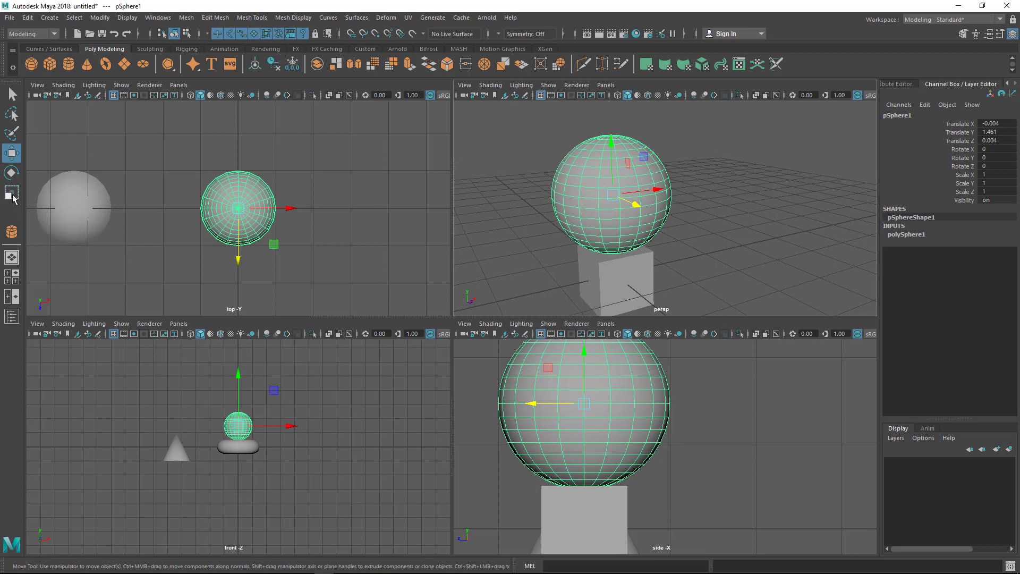
mouse_move(11, 193)
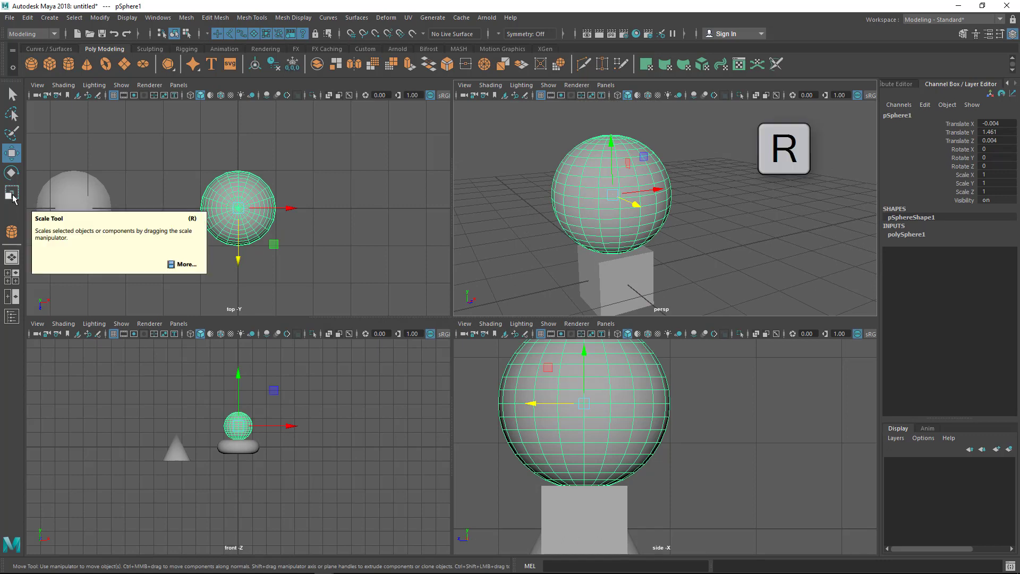
- Scale the sphere down to a small ball atop the cube with the Scale Tool (R)
left_click(11, 193)
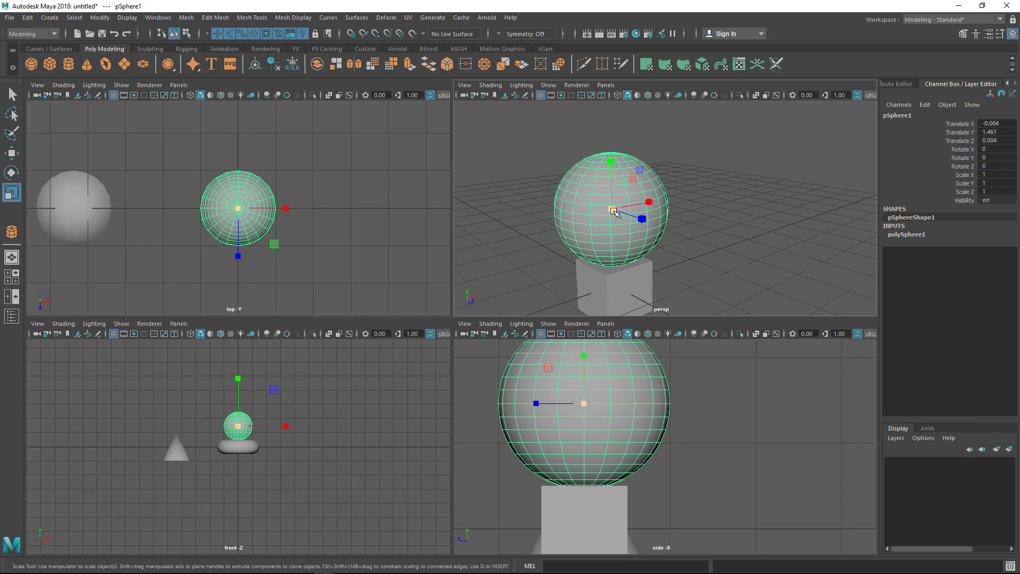
mouse_move(569, 209)
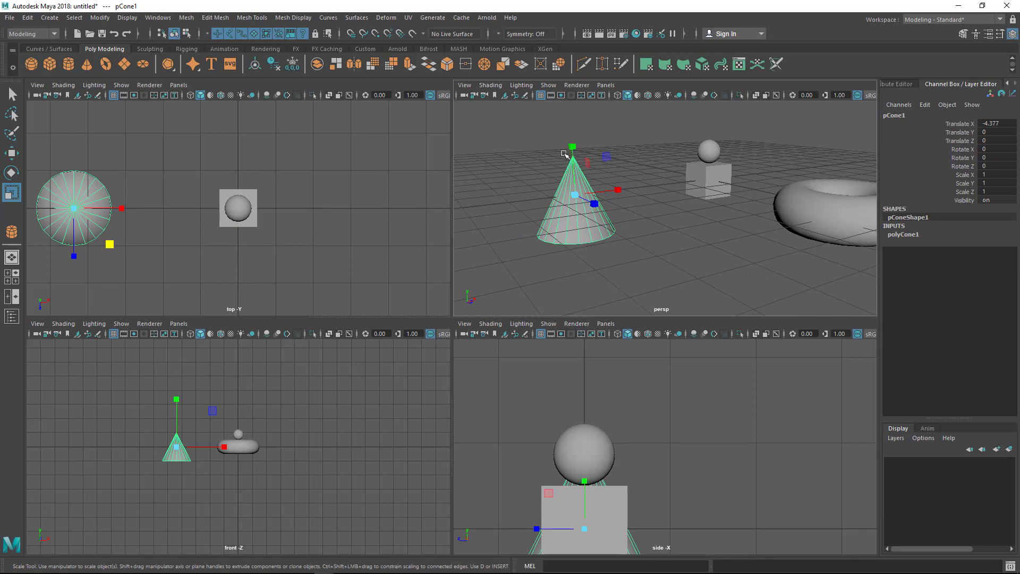
mouse_move(526, 233)
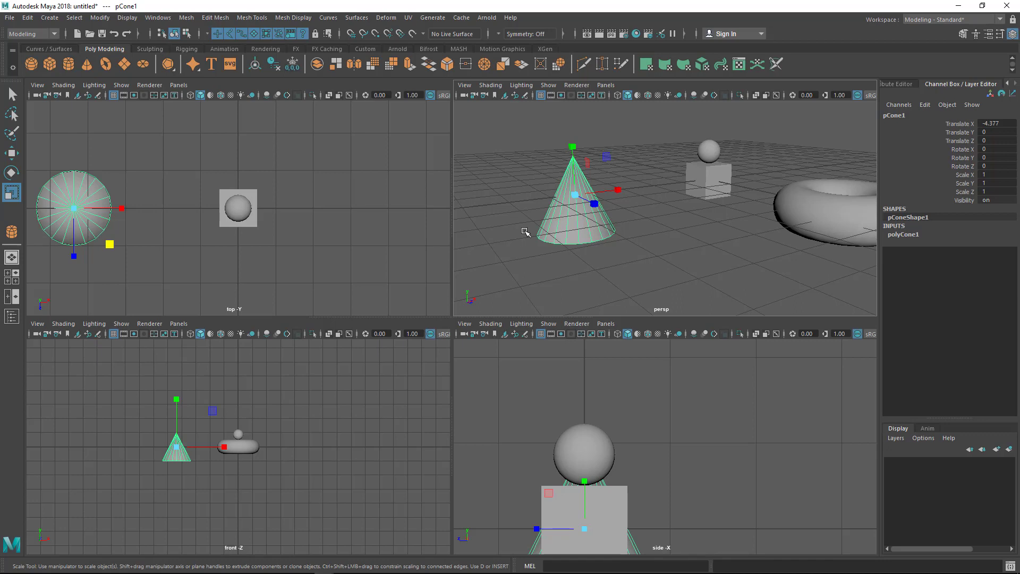
left_click(11, 174)
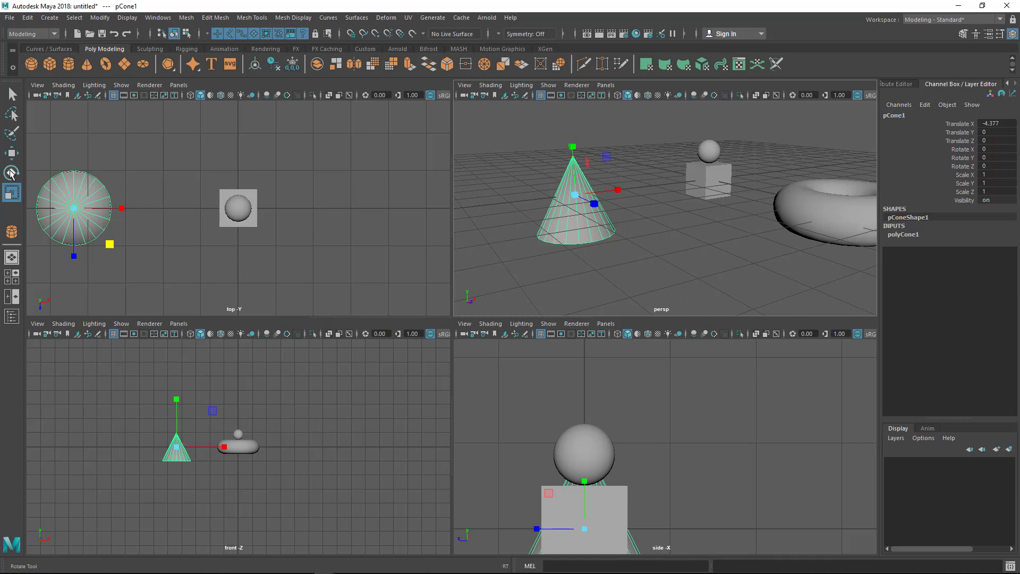
- Rotate the cone about 83 degrees around Z with the Rotate Tool (E), then select its Rotate Z value
left_click(11, 172)
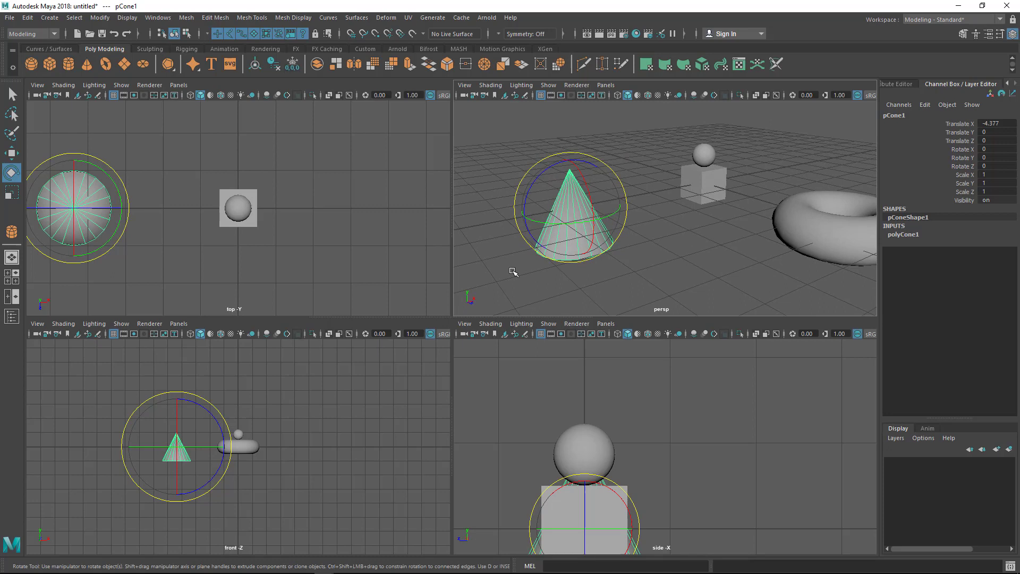
mouse_move(579, 295)
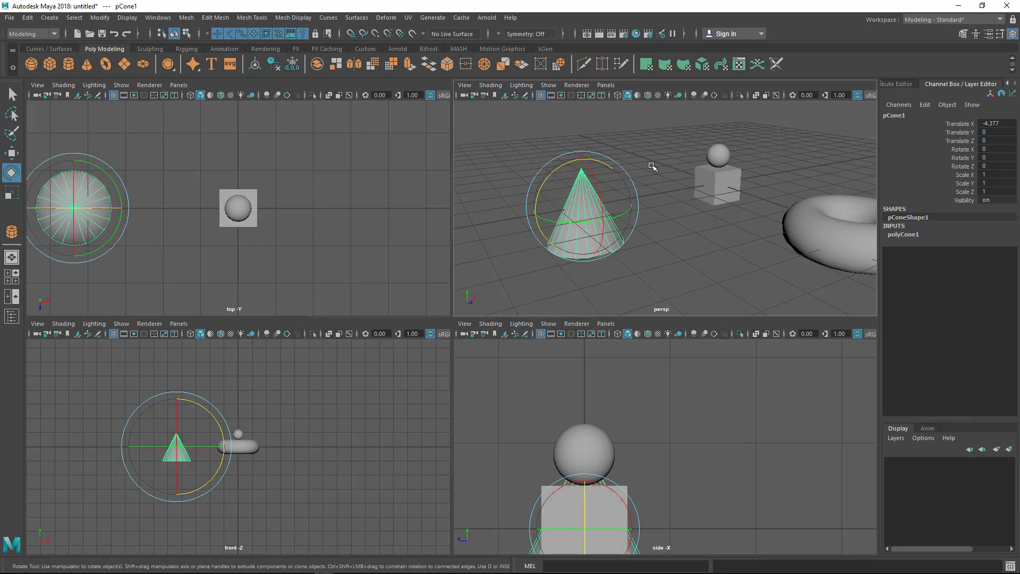
mouse_move(729, 228)
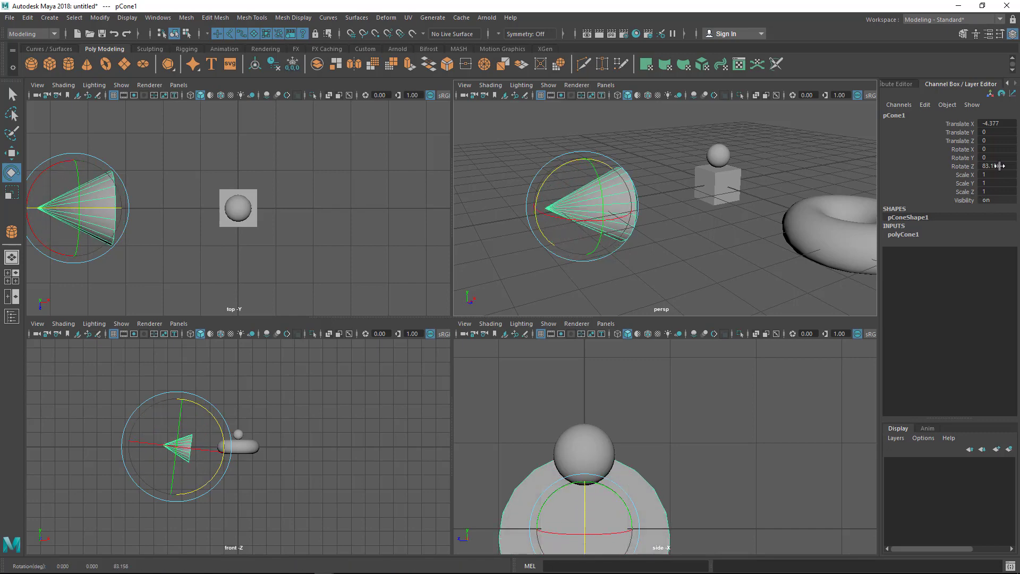
triple_click(996, 166)
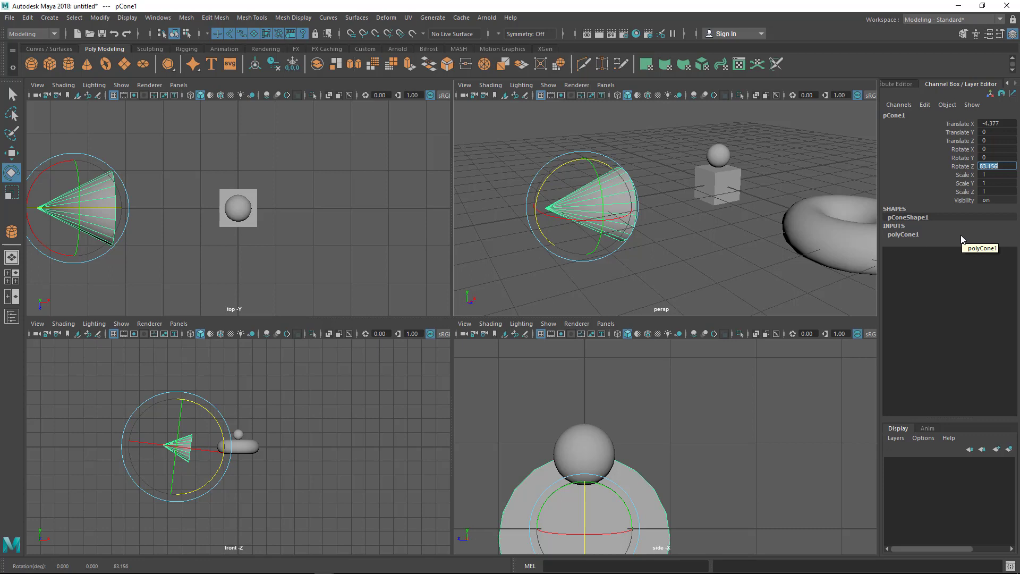
- Set the cone's Rotate Z to 180 in the Channel Box so it points downward, then deselect
type("180")
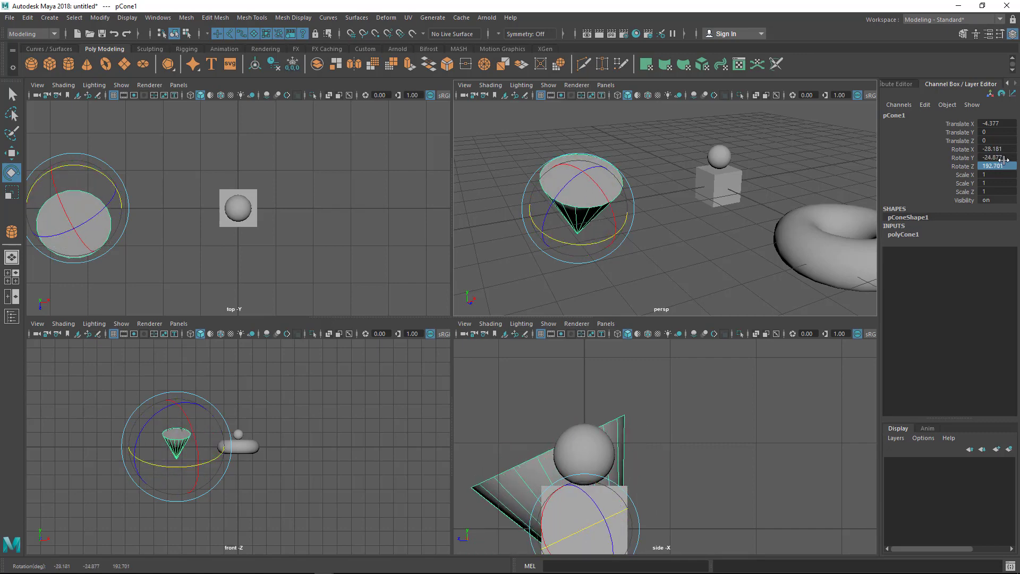
left_click(992, 149)
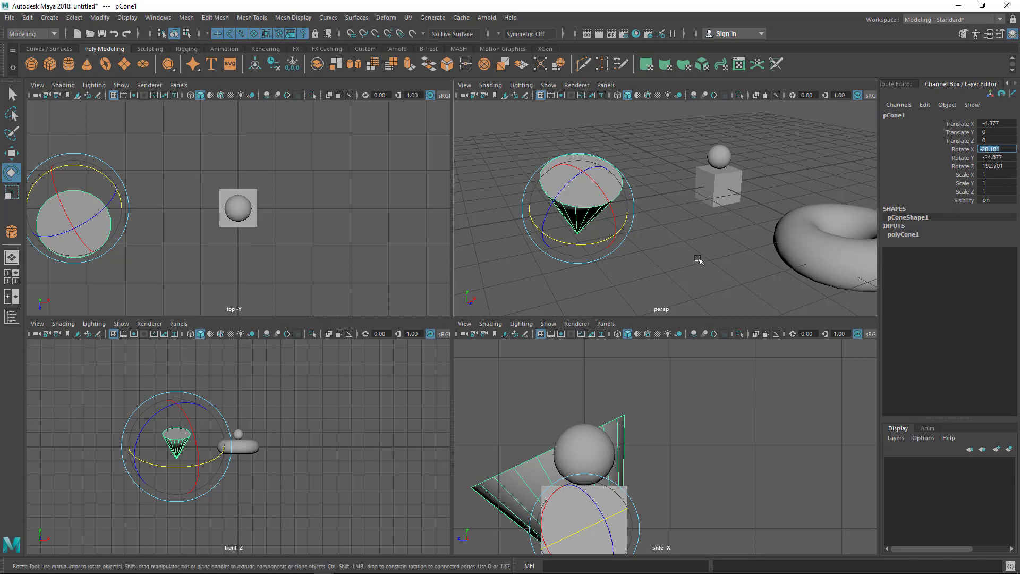
left_click(622, 251)
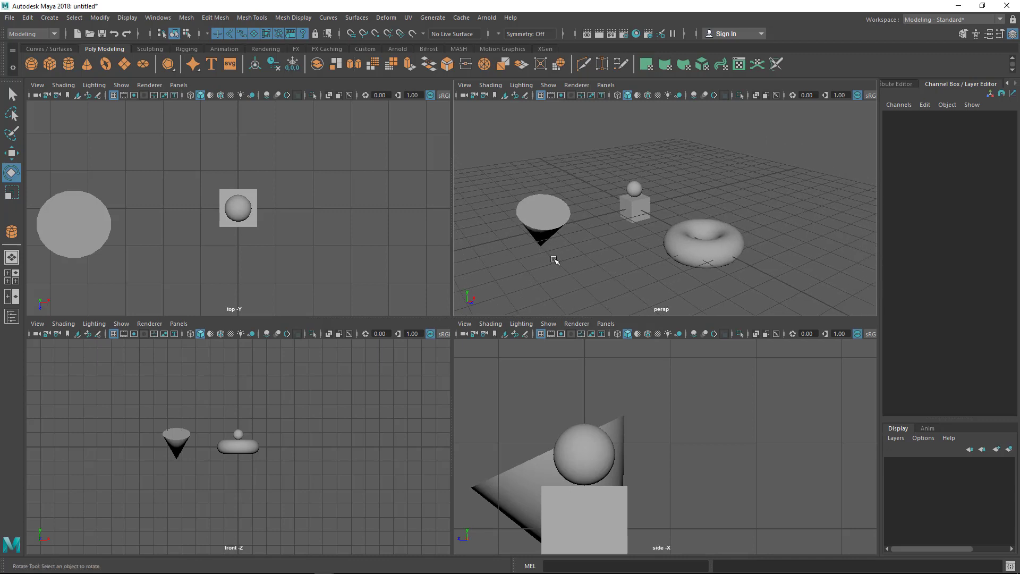
mouse_move(783, 257)
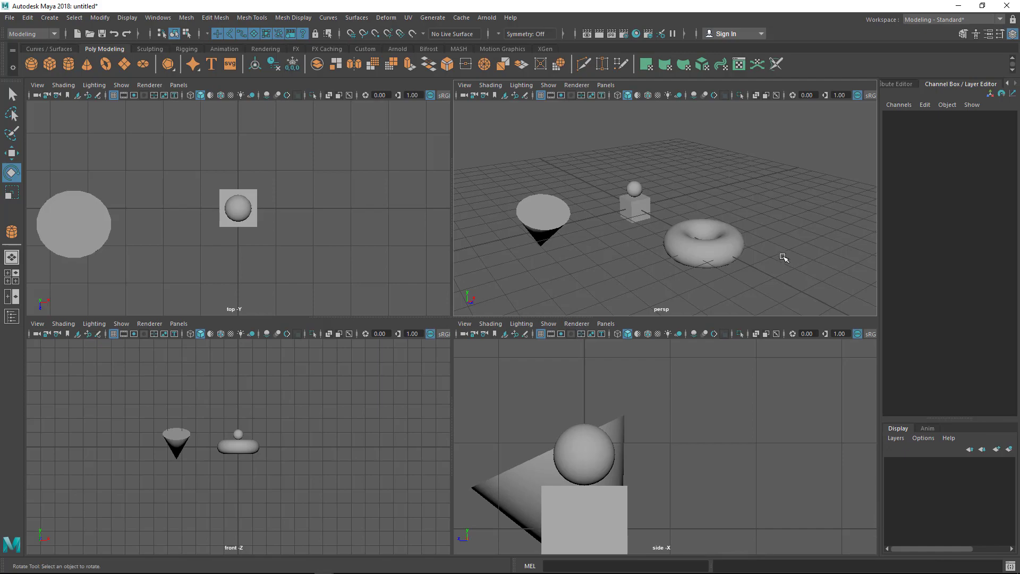